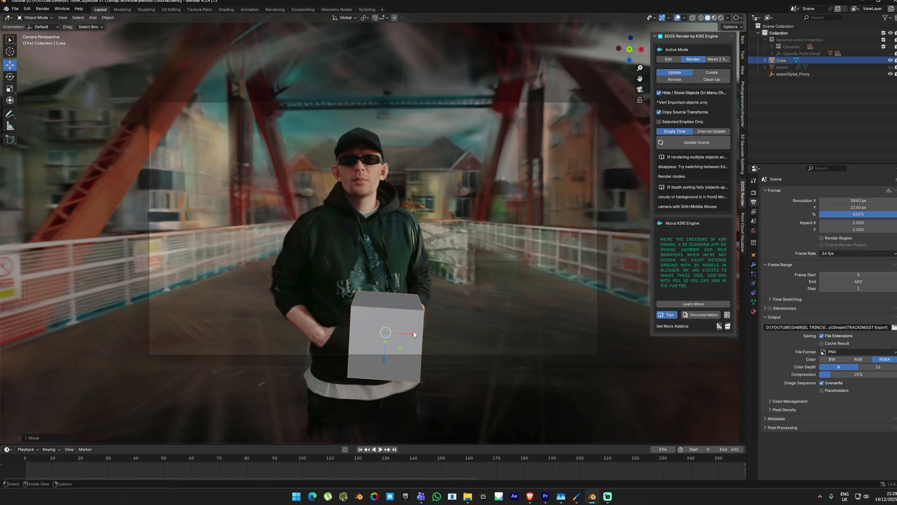
Download colmap-x64-windows-cuda.zip from the COLMAP 3.12.3 release assets.
{"action": "left_click_drag", "start_coordinate": [386, 334], "coordinate": [190, 319]}
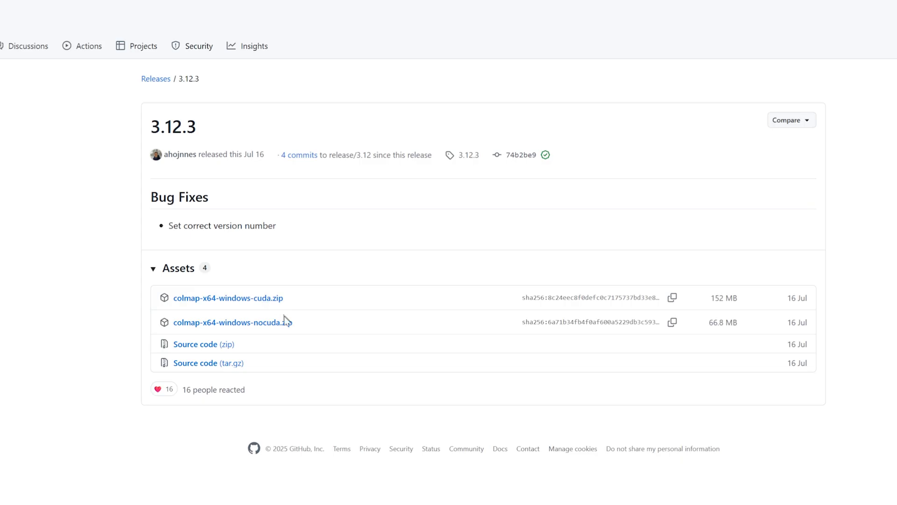
{"action": "mouse_move", "coordinate": [228, 297]}
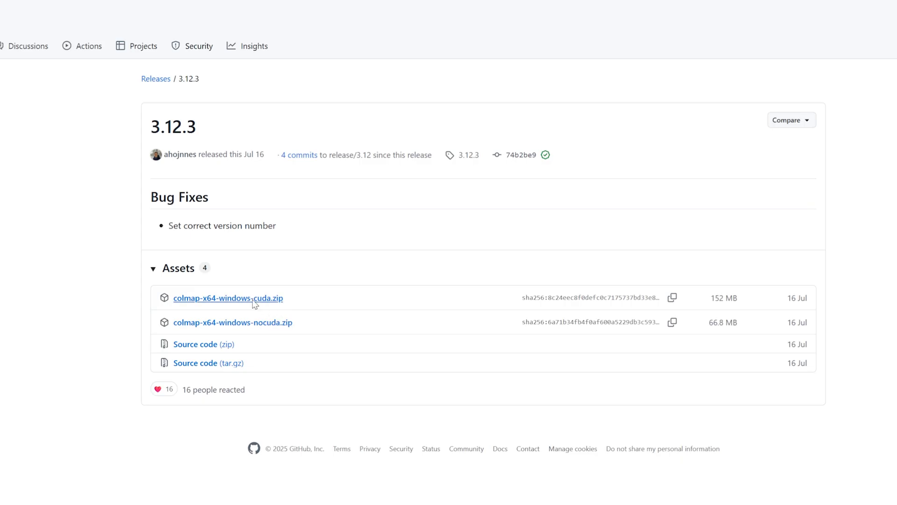
{"action": "left_click", "coordinate": [228, 298]}
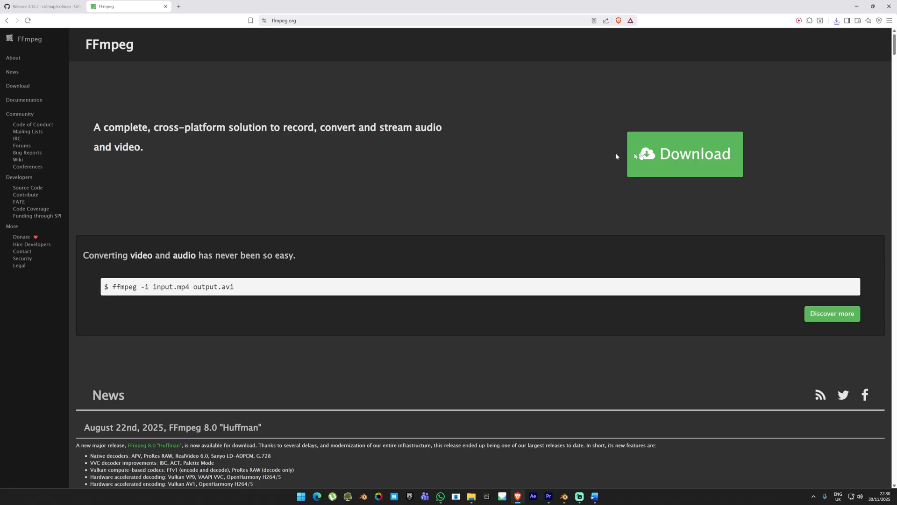
Reach the gyan.dev Windows FFmpeg builds page and its release builds list from ffmpeg.org.
{"action": "left_click", "coordinate": [684, 153]}
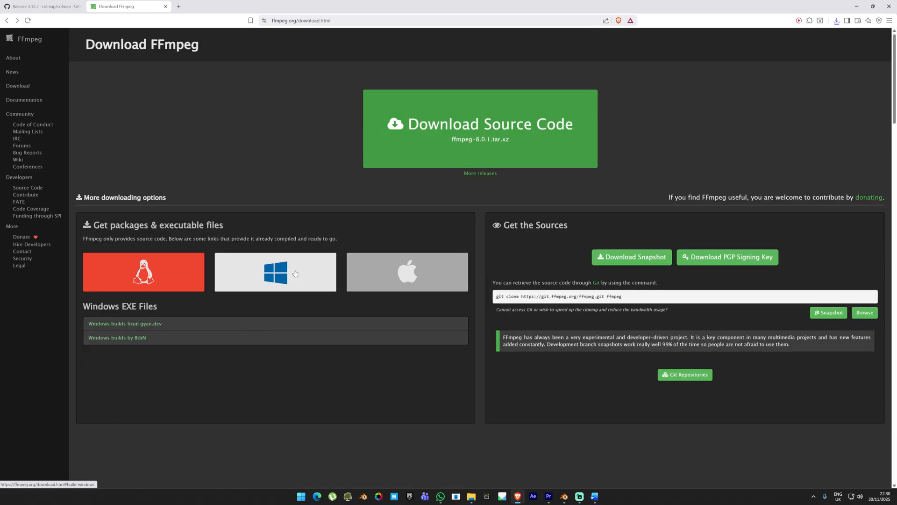
{"action": "mouse_move", "coordinate": [138, 325]}
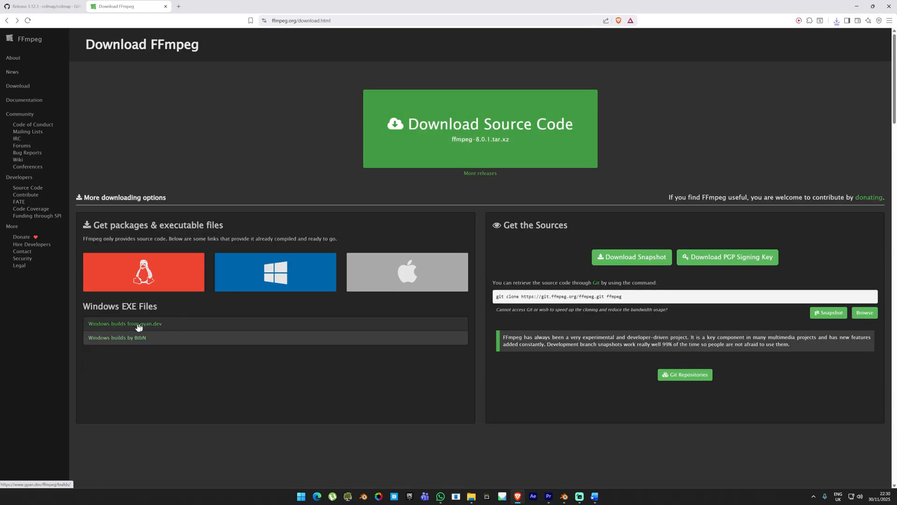
{"action": "left_click", "coordinate": [125, 324]}
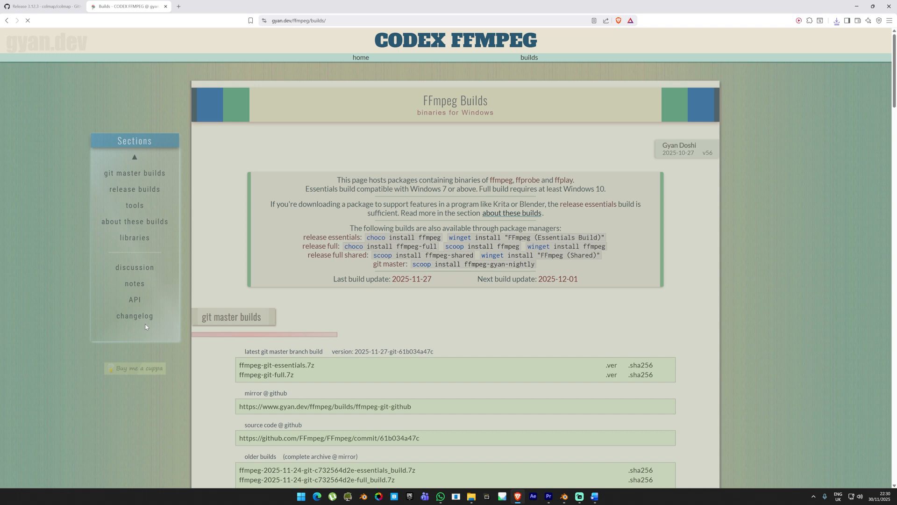
{"action": "scroll", "scroll_direction": "down", "scroll_amount": 3}
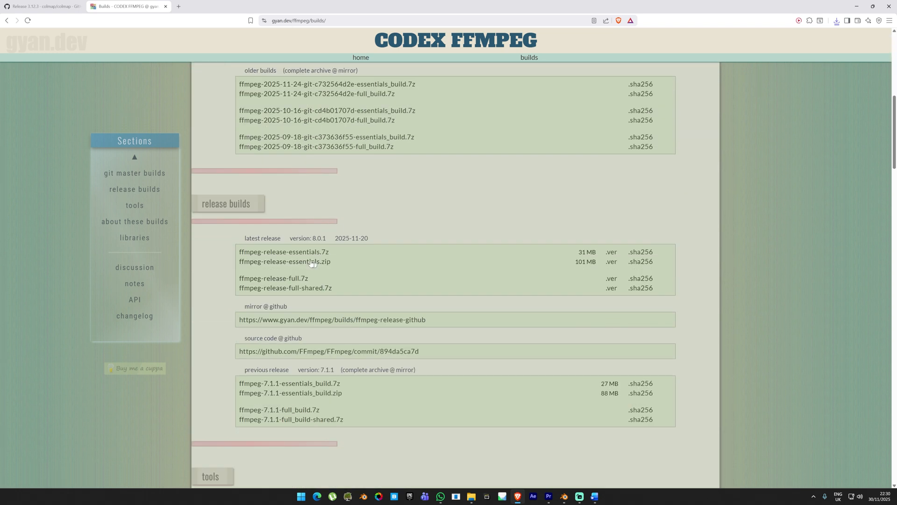
{"action": "mouse_move", "coordinate": [284, 251]}
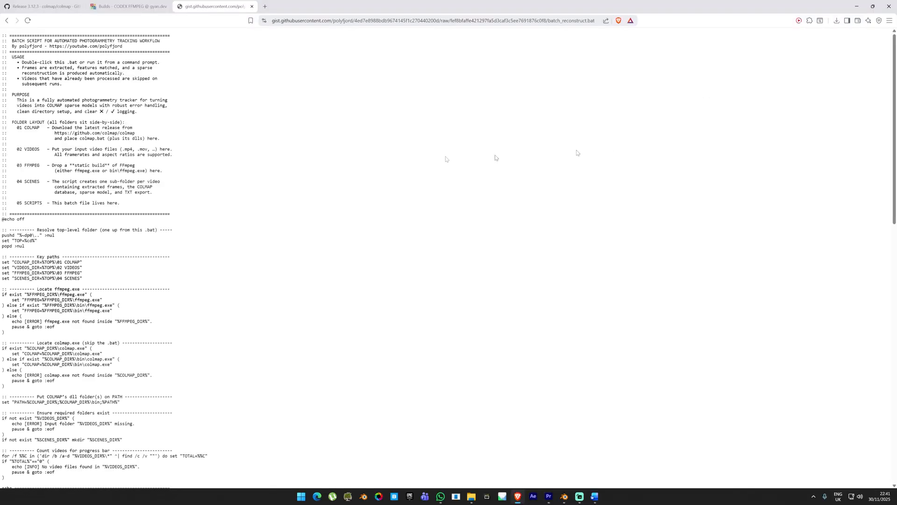
Save the raw gist as batch_reconstruct.bat and go to the Photogrammetry Importer GitHub repository.
{"action": "key", "text": "ctrl+s"}
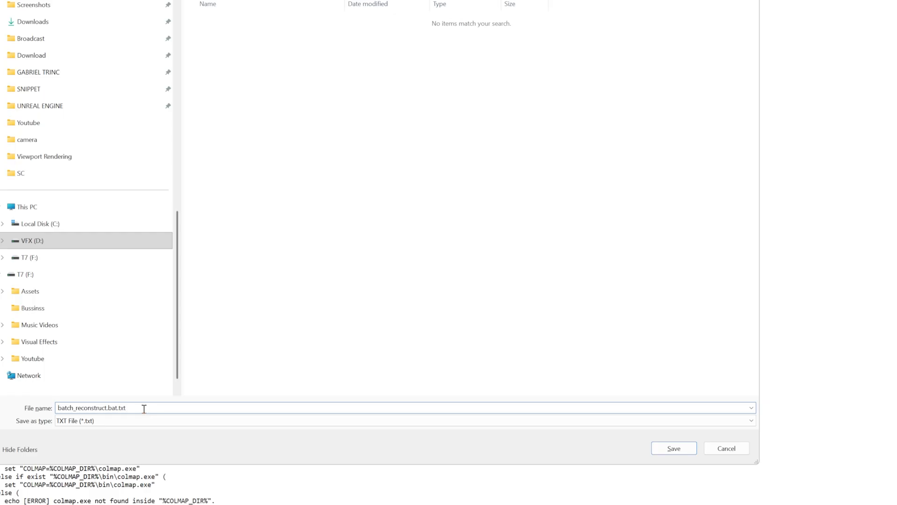
{"action": "key", "text": "Backspace"}
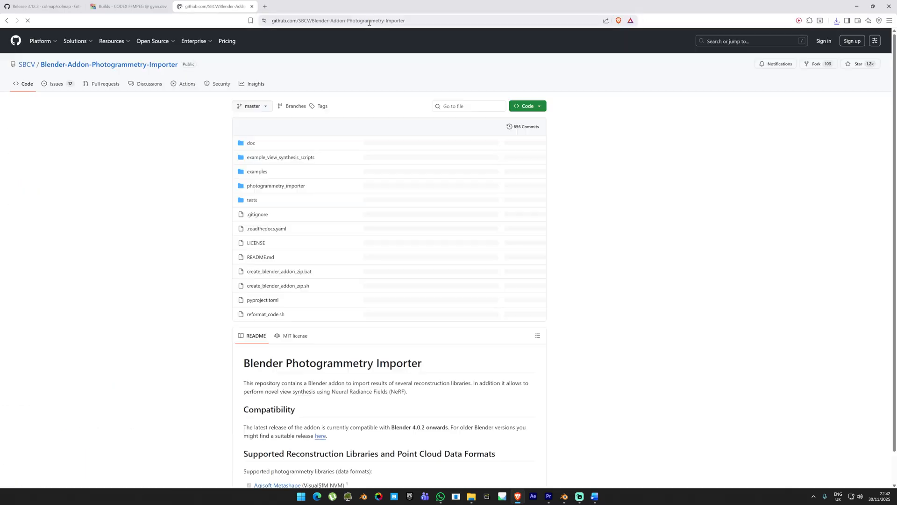
{"action": "left_click", "coordinate": [524, 105]}
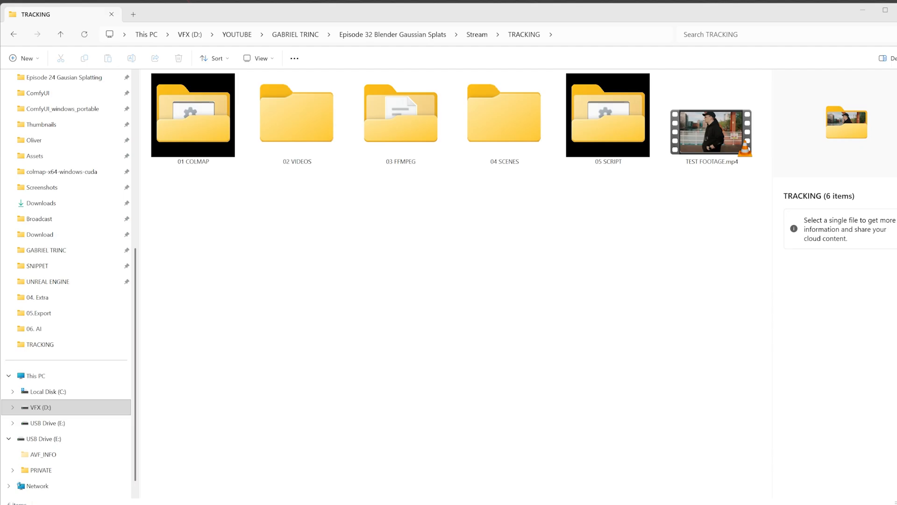
Select TEST FOOTAGE.mp4 in the TRACKING folder beside the five numbered workflow folders.
{"action": "left_click", "coordinate": [710, 133]}
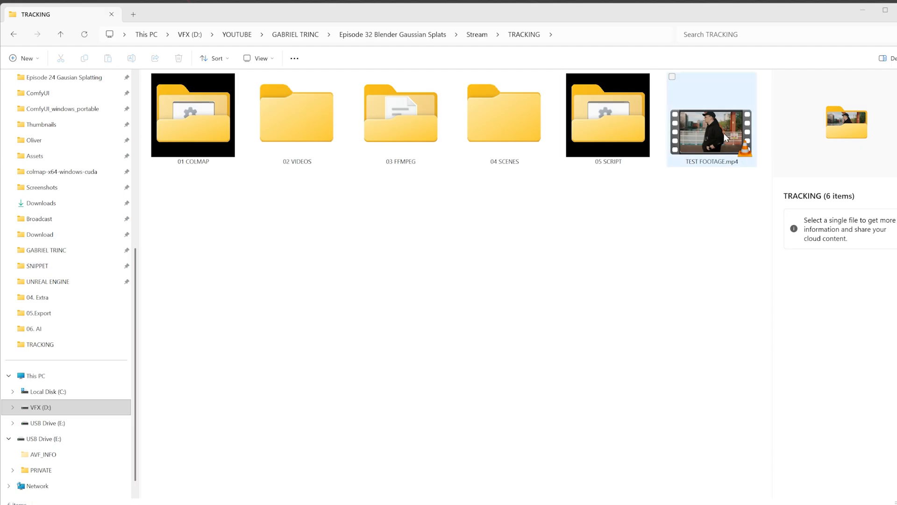
{"action": "left_click", "coordinate": [711, 119]}
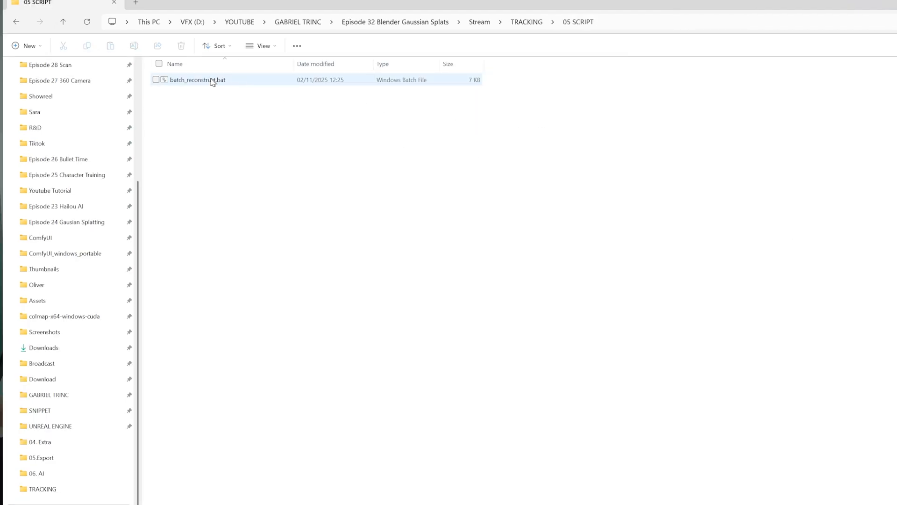
Run batch_reconstruct.bat, then view the generated TEST FOOTAGE scene folder inside 04 SCENES.
{"action": "double_click", "coordinate": [197, 79]}
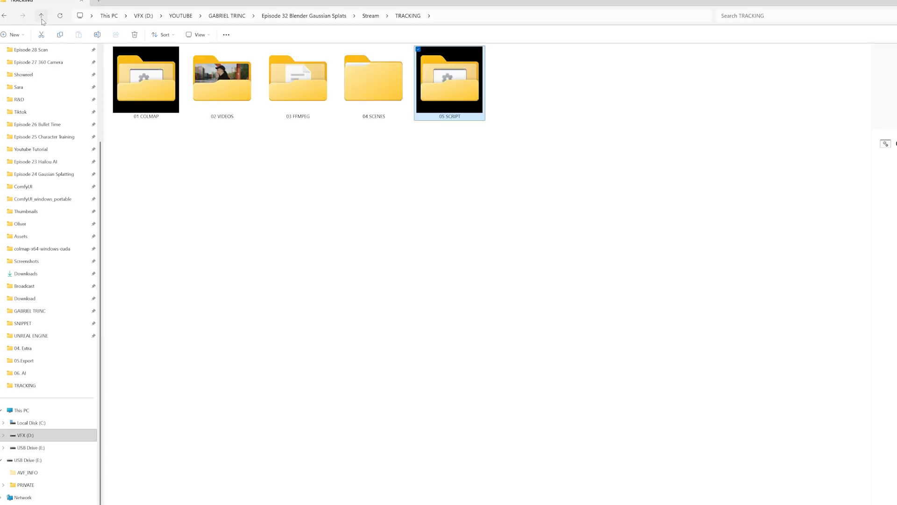
{"action": "double_click", "coordinate": [372, 79]}
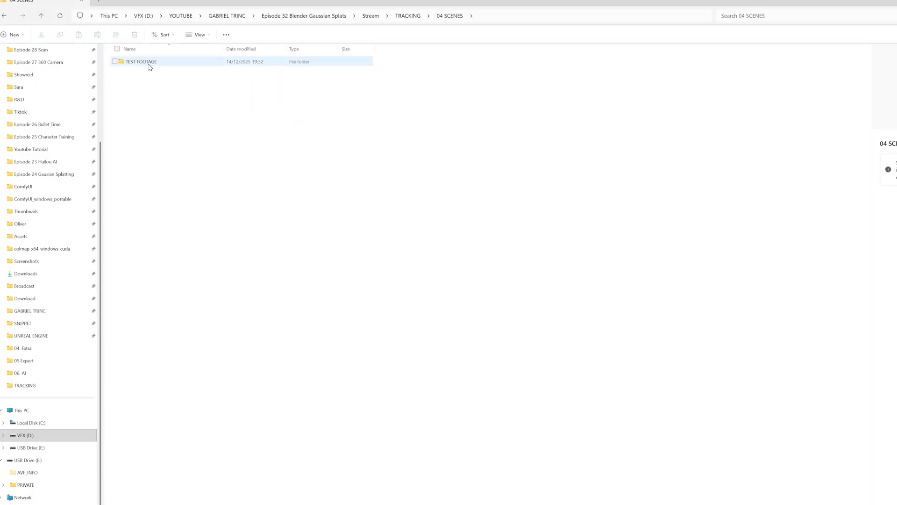
{"action": "double_click", "coordinate": [140, 62]}
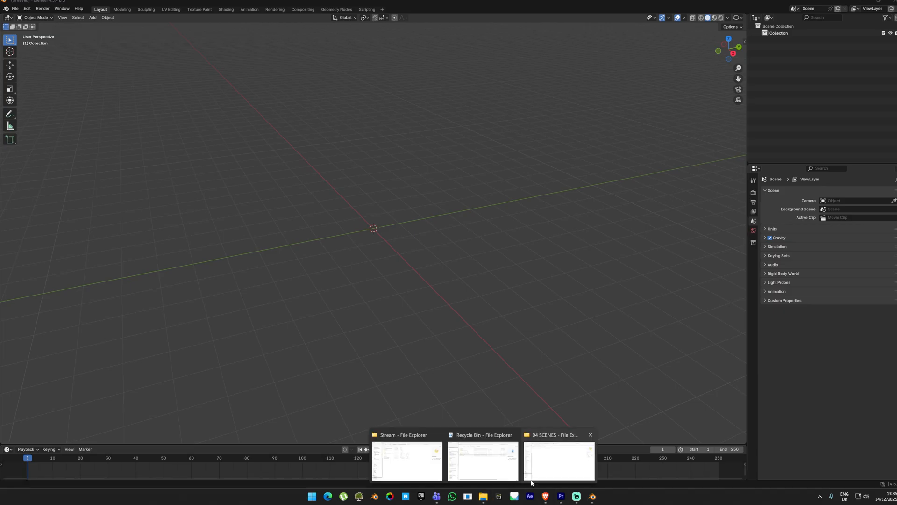
Install the Photogrammetry Importer zip from disk and reach Blender's Preferences.
{"action": "left_click", "coordinate": [557, 461]}
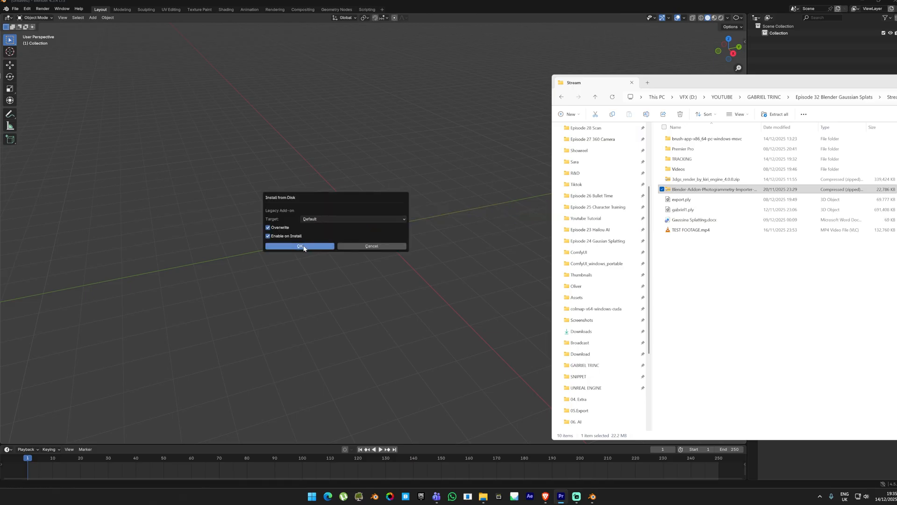
{"action": "left_click", "coordinate": [299, 246]}
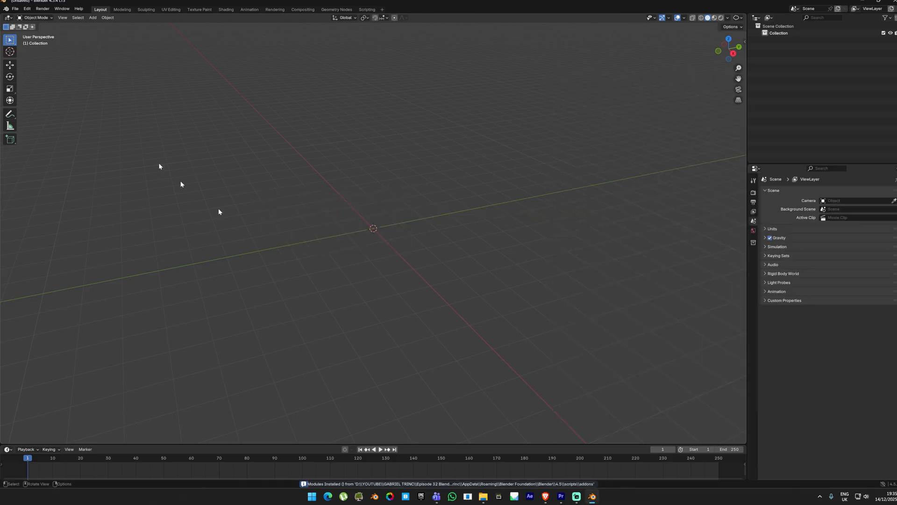
{"action": "left_click", "coordinate": [26, 9]}
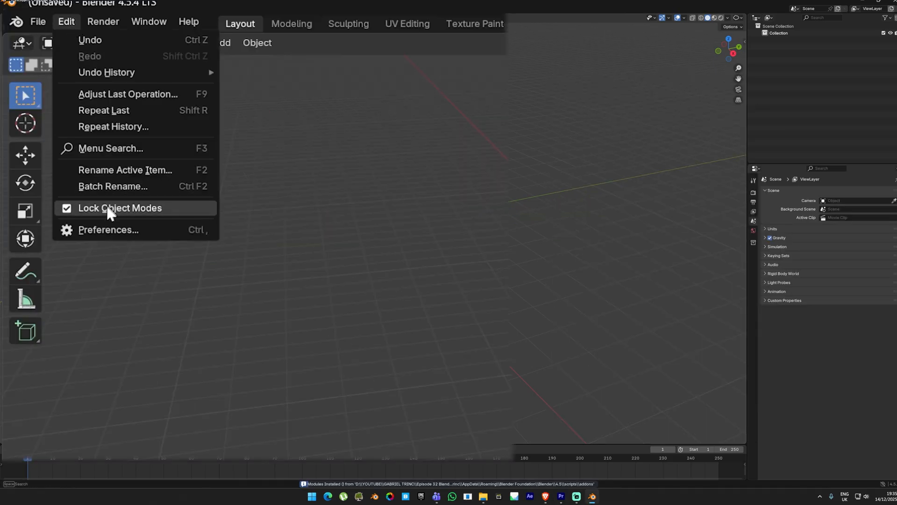
{"action": "left_click", "coordinate": [107, 230]}
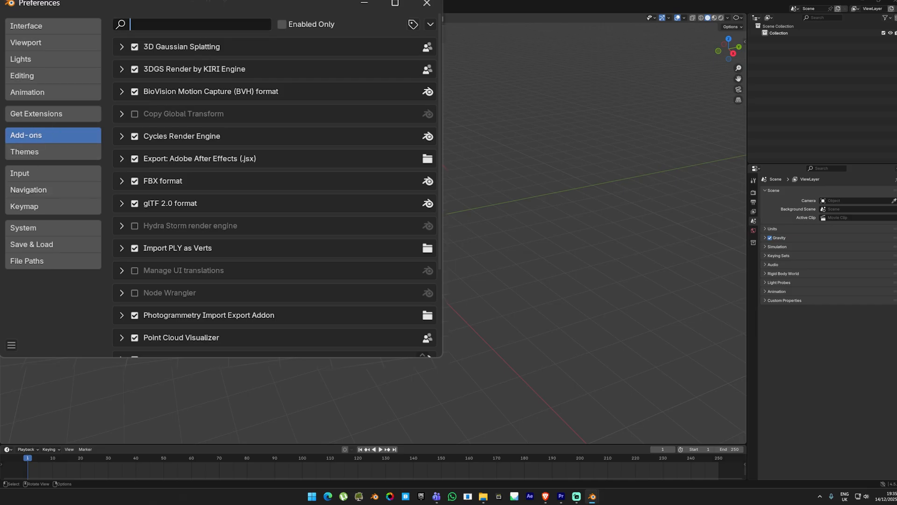
Filter add-ons by 'photo', clear it, and choose Install from Disk in the add-on options.
{"action": "type", "text": "photo"}
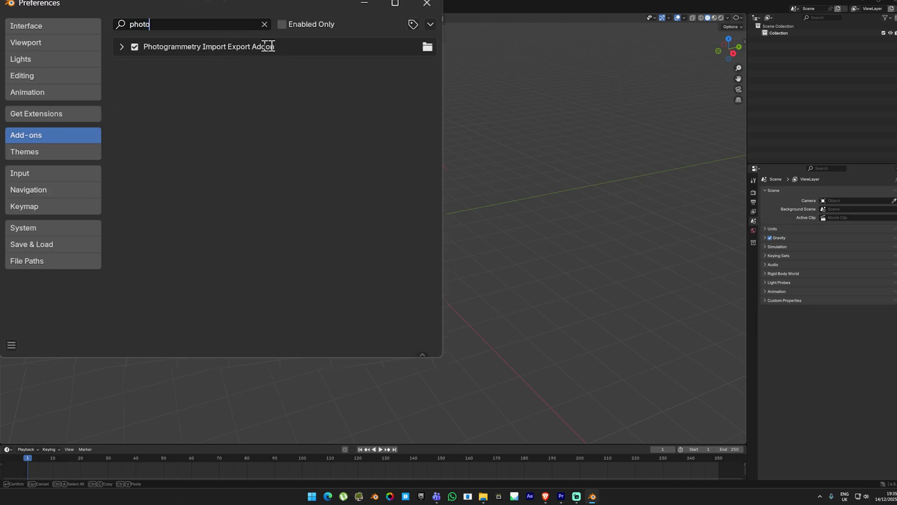
{"action": "left_click", "coordinate": [263, 24]}
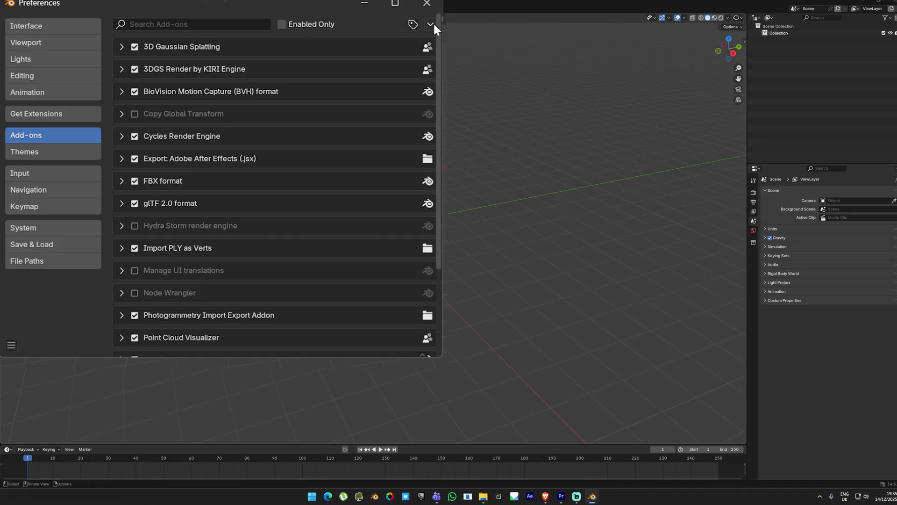
{"action": "left_click", "coordinate": [430, 25]}
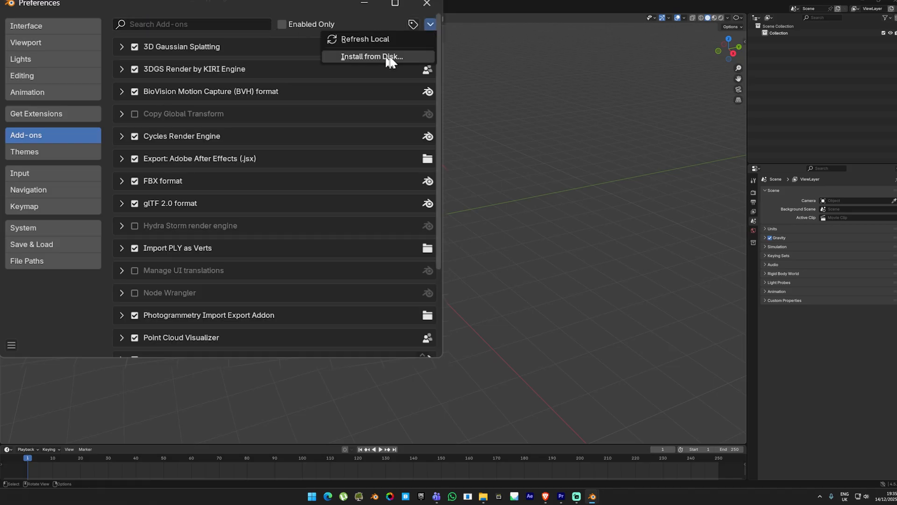
{"action": "left_click", "coordinate": [19, 16]}
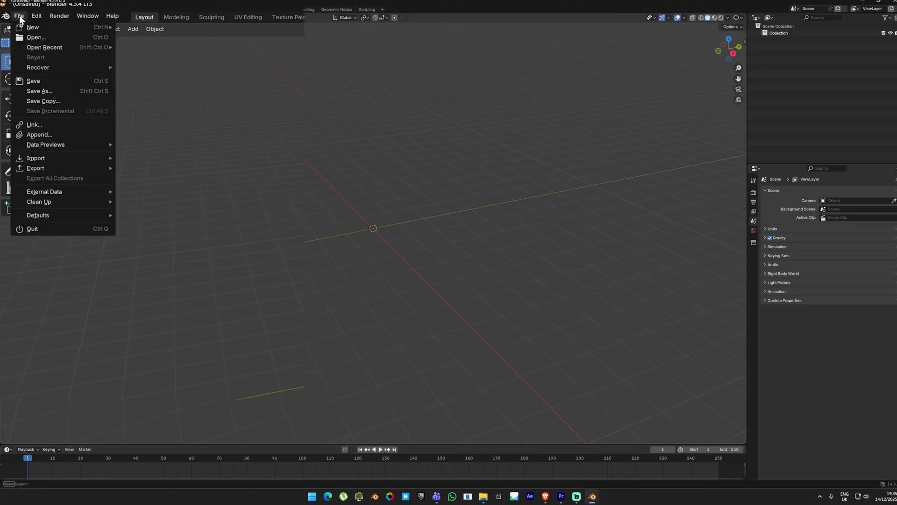
{"action": "mouse_move", "coordinate": [35, 158]}
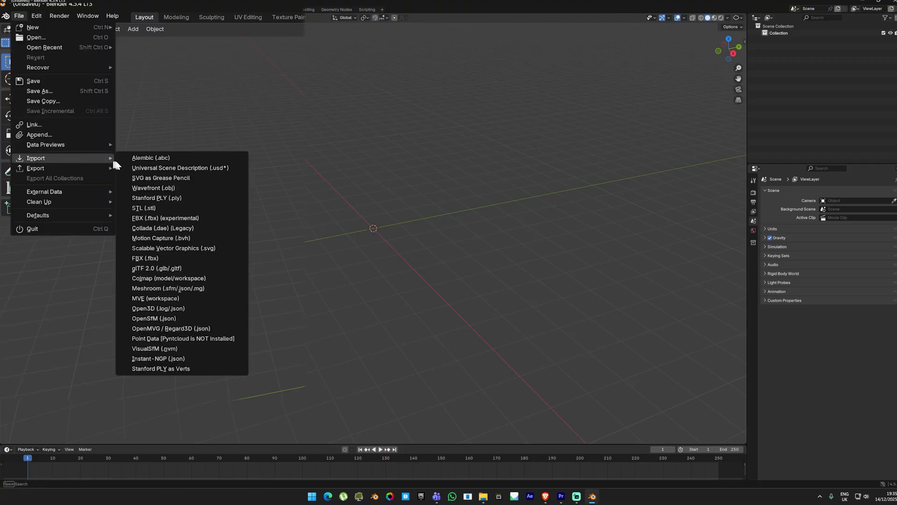
{"action": "mouse_move", "coordinate": [168, 278]}
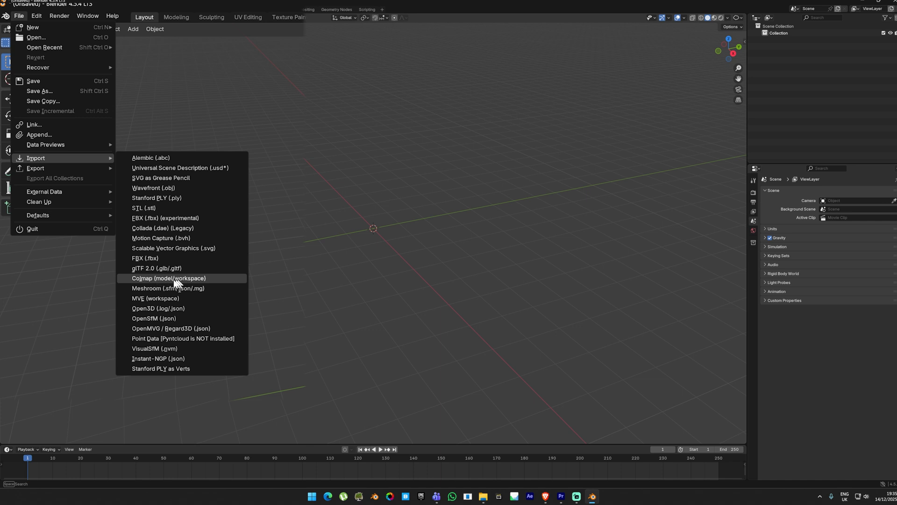
Import the COLMAP workspace from the TEST FOOTAGE folder with Suppress Distortion Warnings on.
{"action": "left_click", "coordinate": [168, 279]}
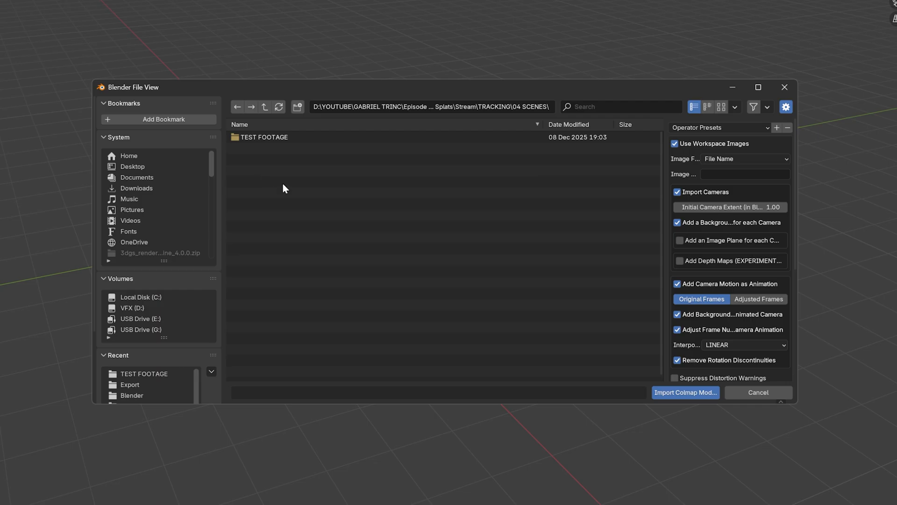
{"action": "double_click", "coordinate": [264, 136]}
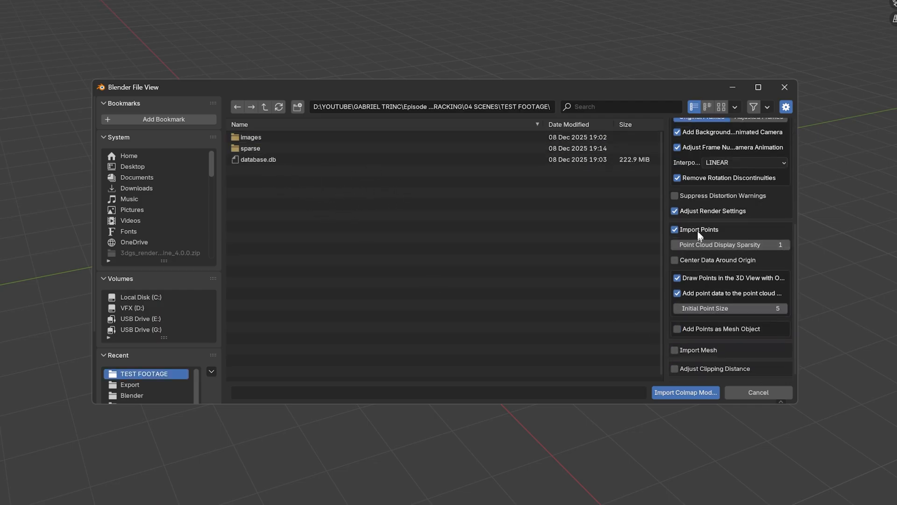
{"action": "left_click", "coordinate": [676, 195]}
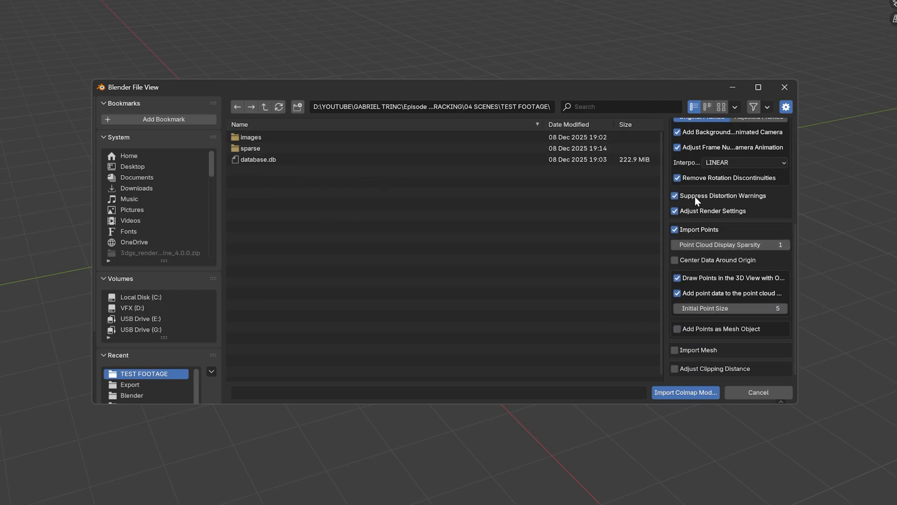